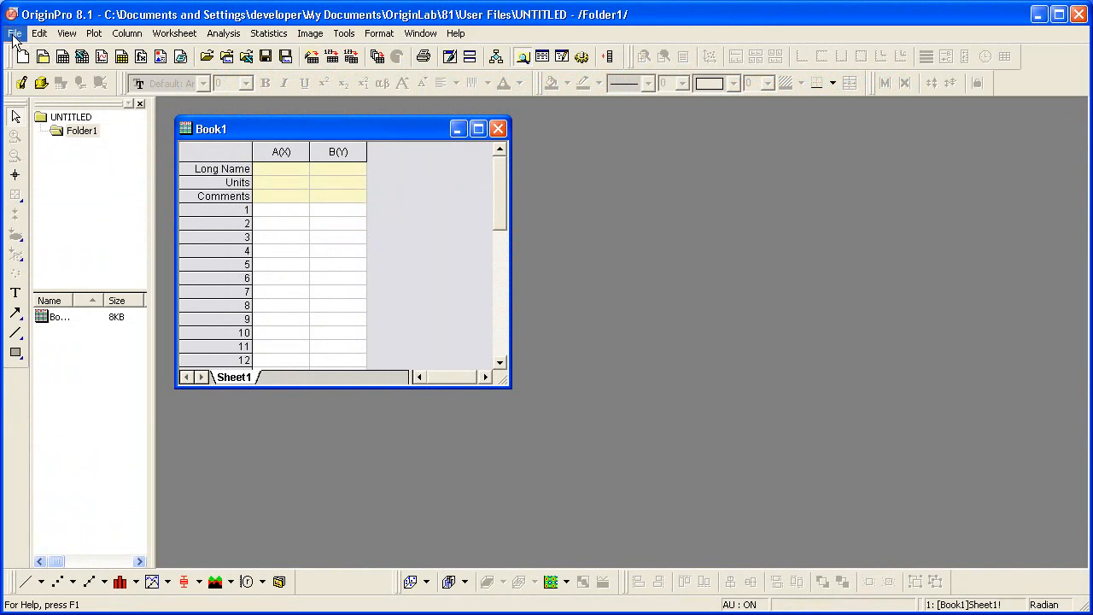
# Open Samples > Graphing > Automobile Data.ogw and maximize the workbook window.
pyautogui.click(13, 33)
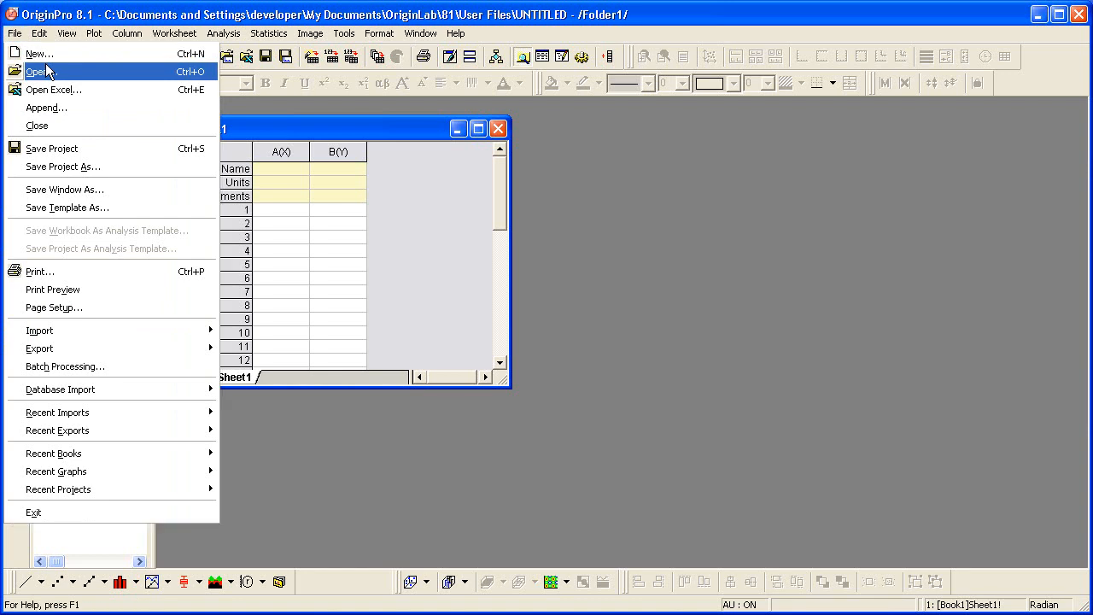
pyautogui.click(36, 71)
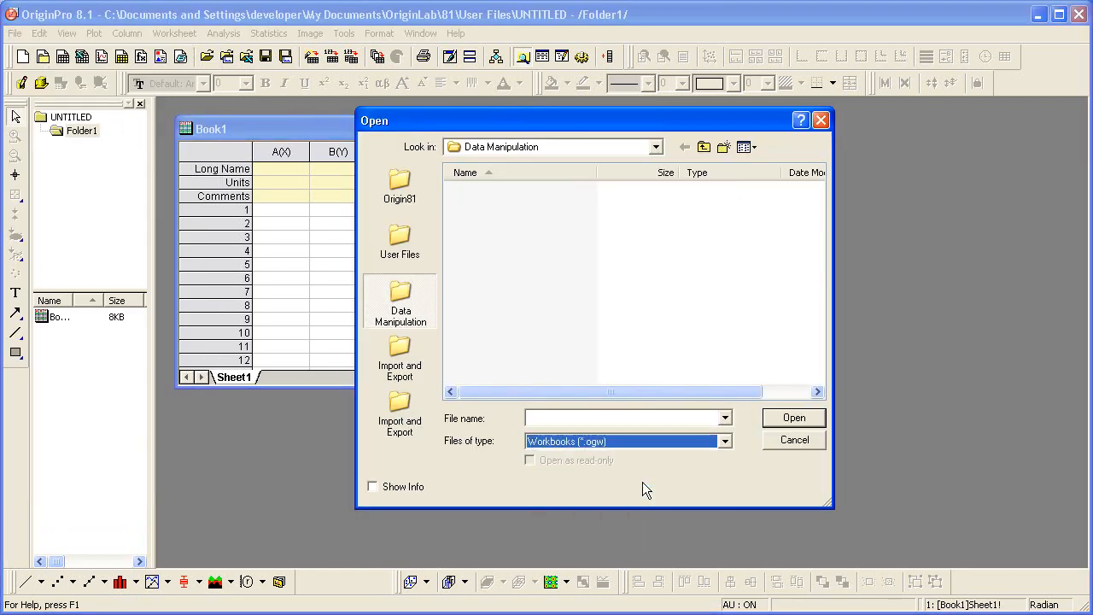
pyautogui.click(655, 146)
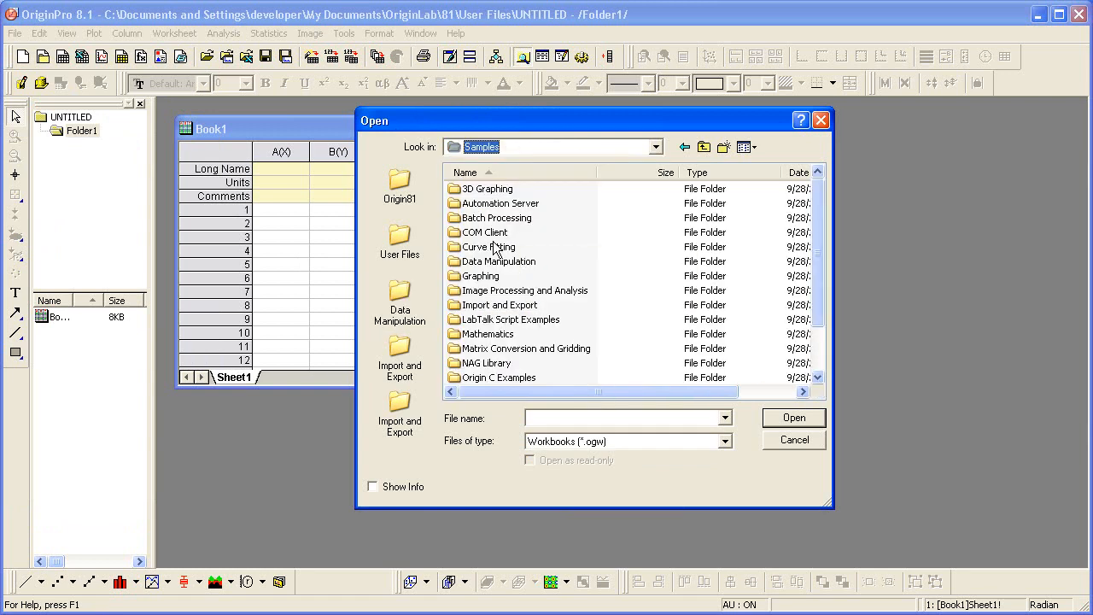
pyautogui.doubleClick(485, 276)
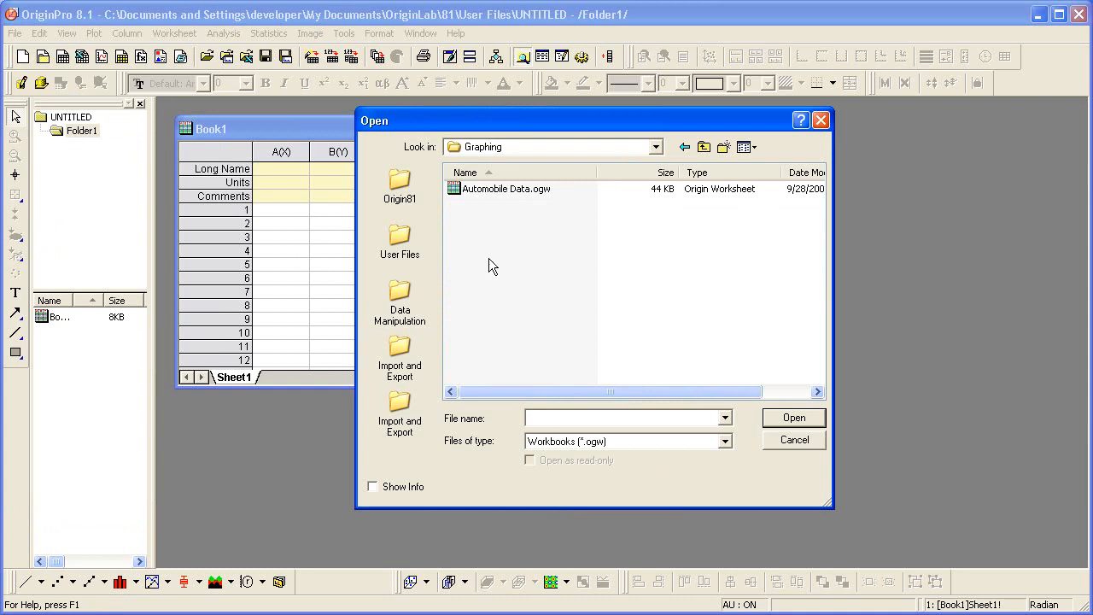
pyautogui.doubleClick(507, 189)
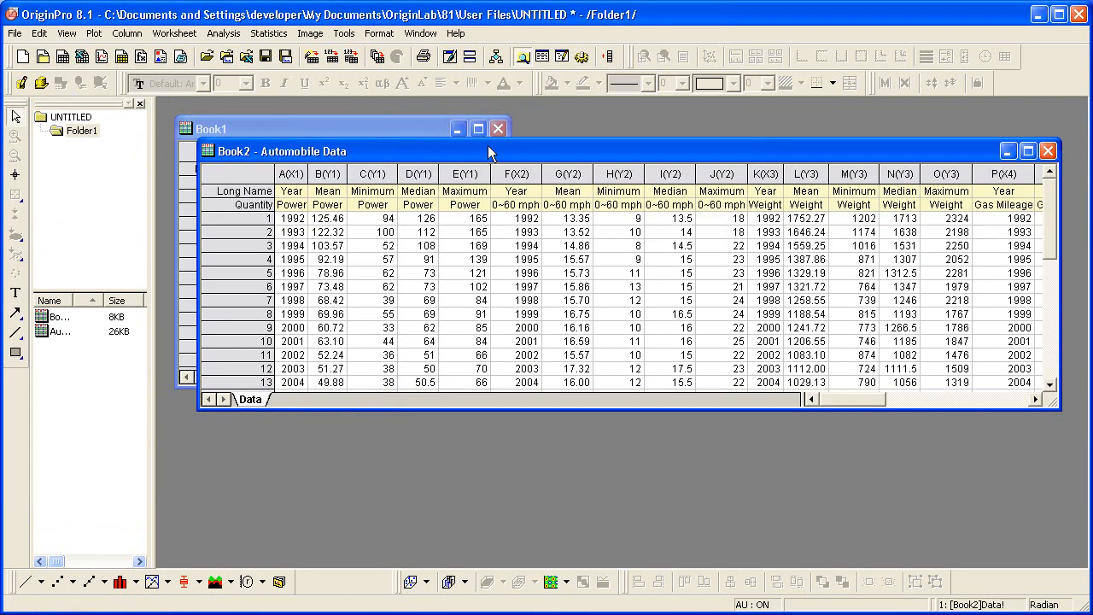
pyautogui.click(1028, 151)
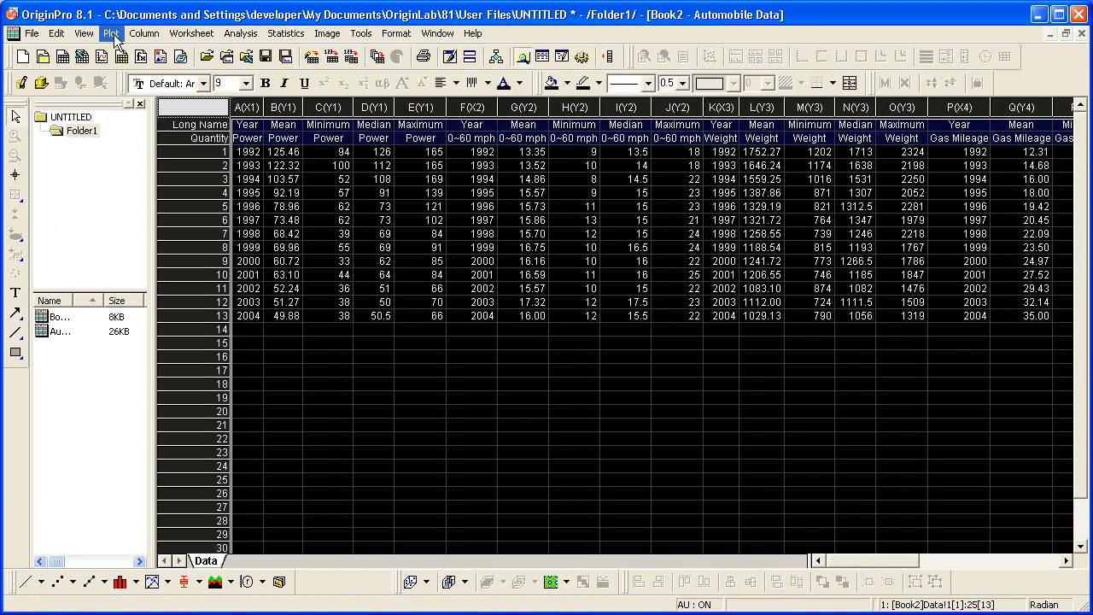
# Open the Multi-Curve > Multiple Panels by Label plot dialog.
pyautogui.click(110, 33)
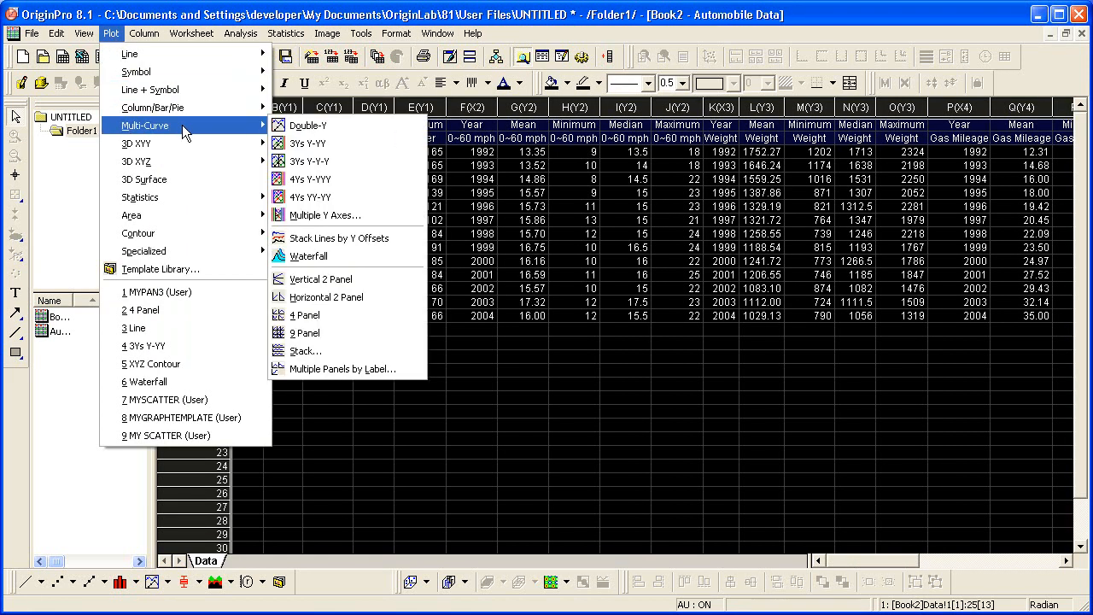
pyautogui.moveTo(348, 368)
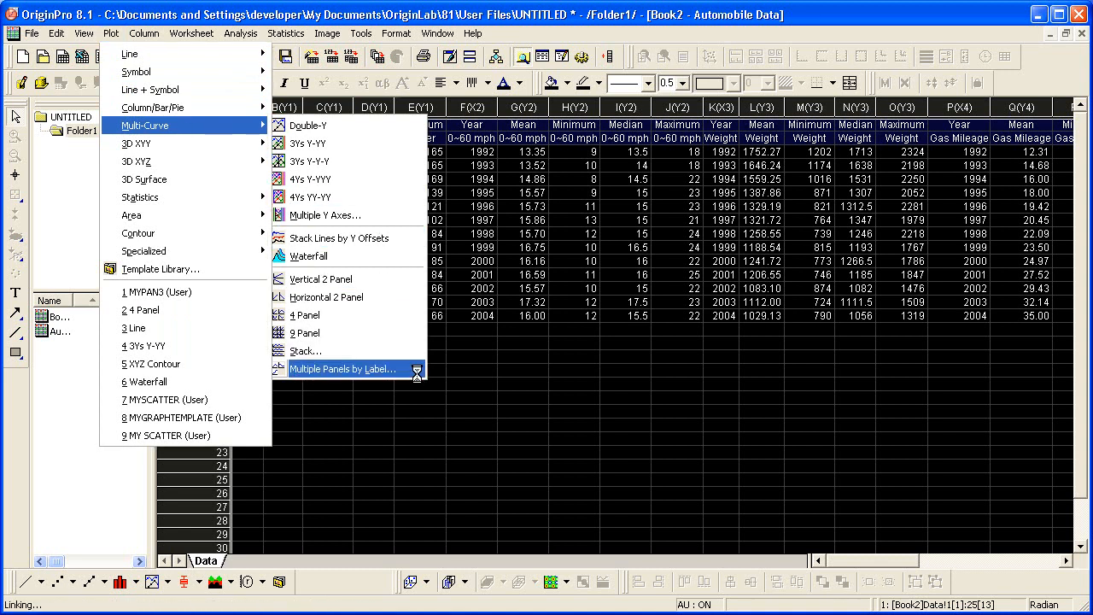
pyautogui.click(344, 369)
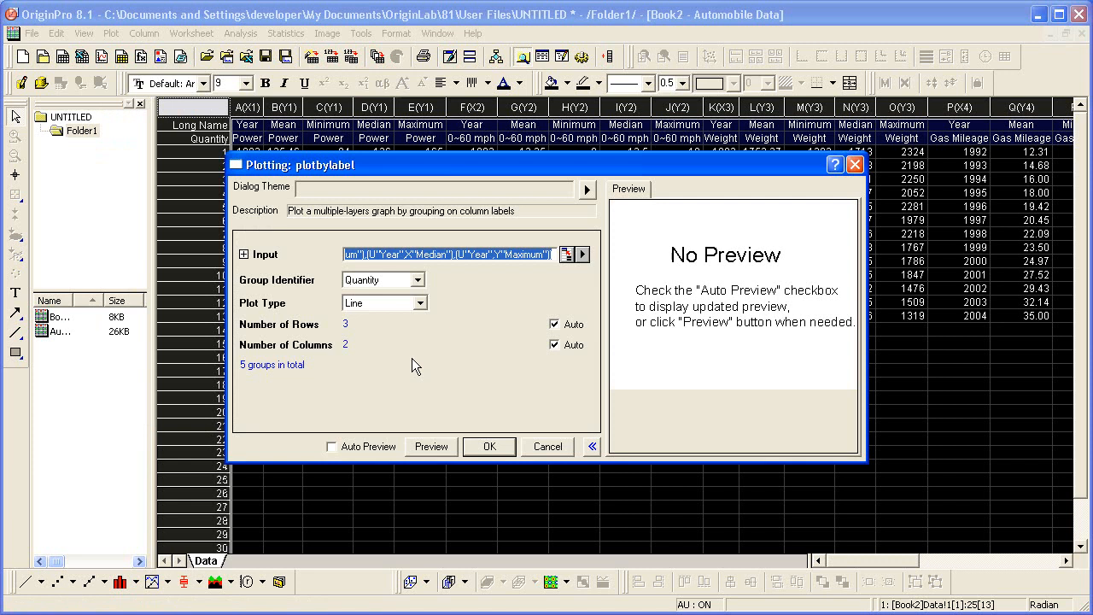
pyautogui.moveTo(425, 287)
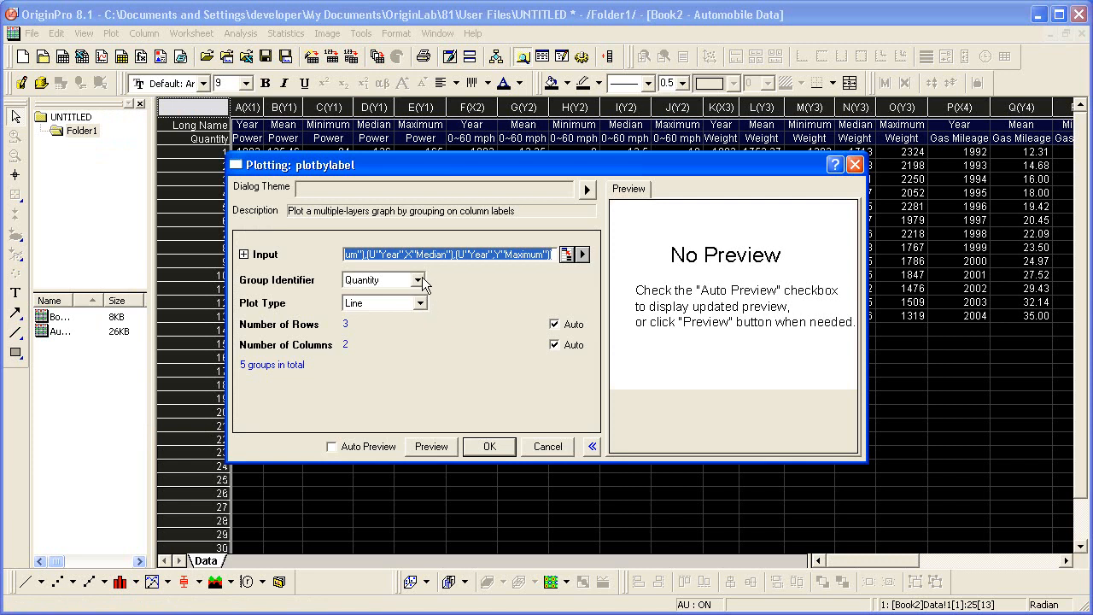
# Keep Quantity as the group identifier and set the plot type to Line+symbol.
pyautogui.click(420, 280)
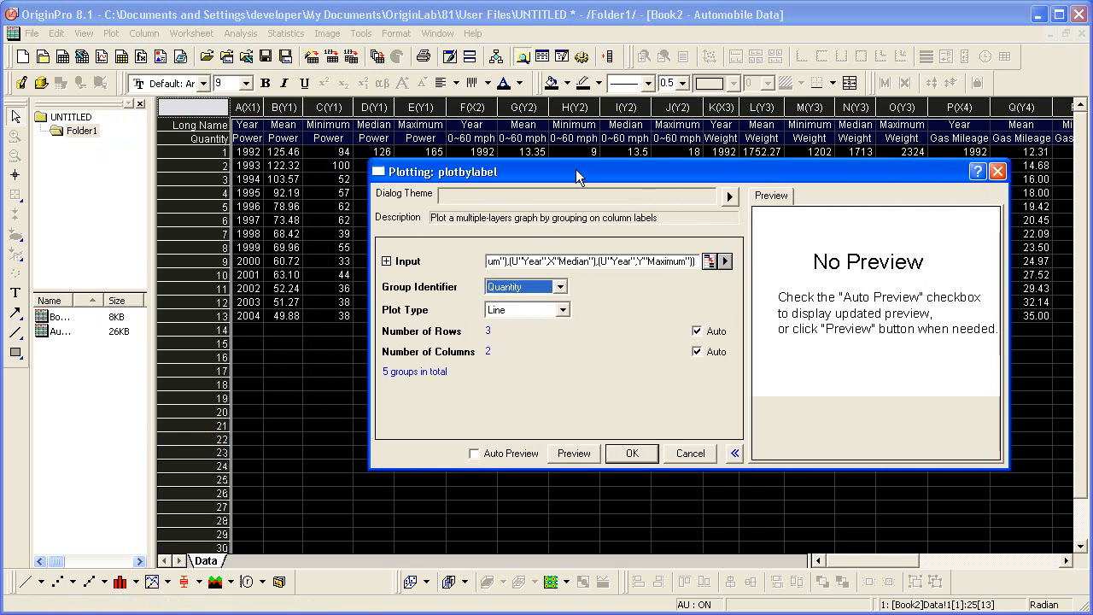
pyautogui.moveTo(533, 319)
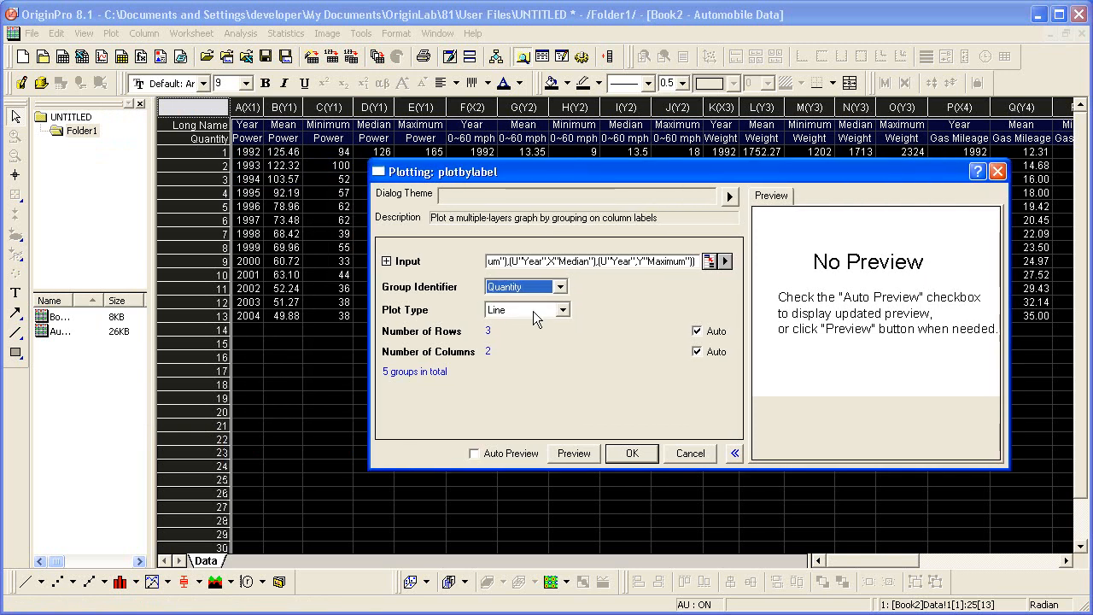
pyautogui.click(526, 310)
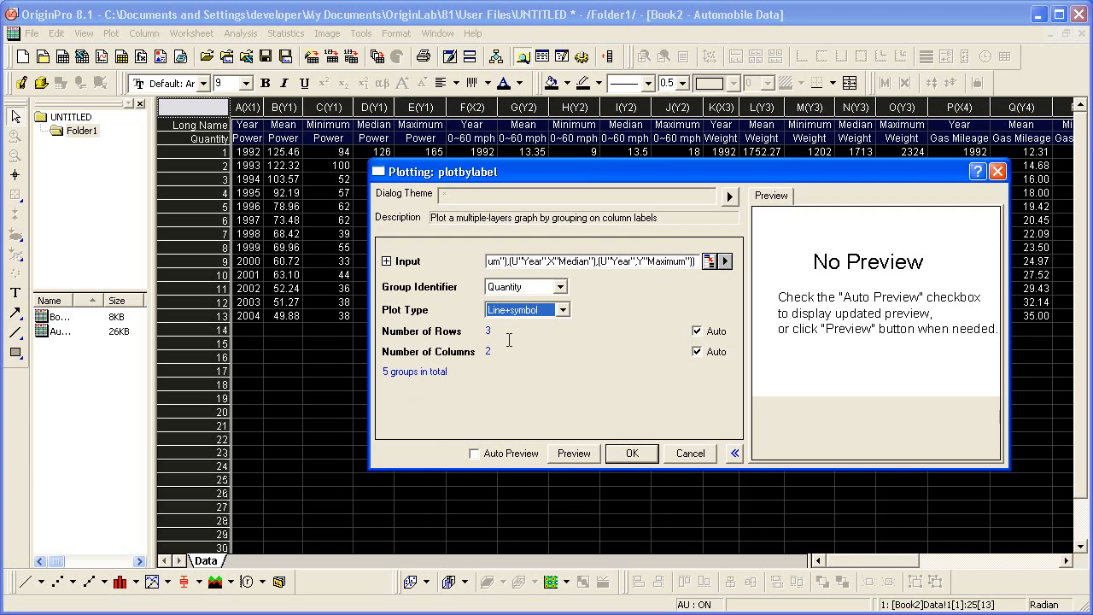
pyautogui.moveTo(519, 346)
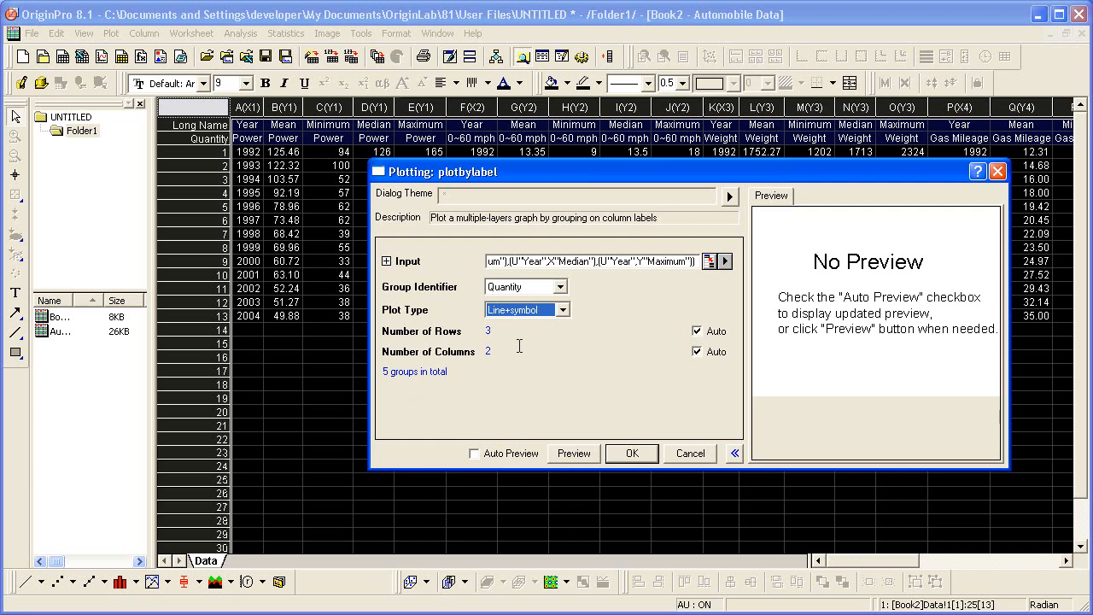
pyautogui.click(631, 453)
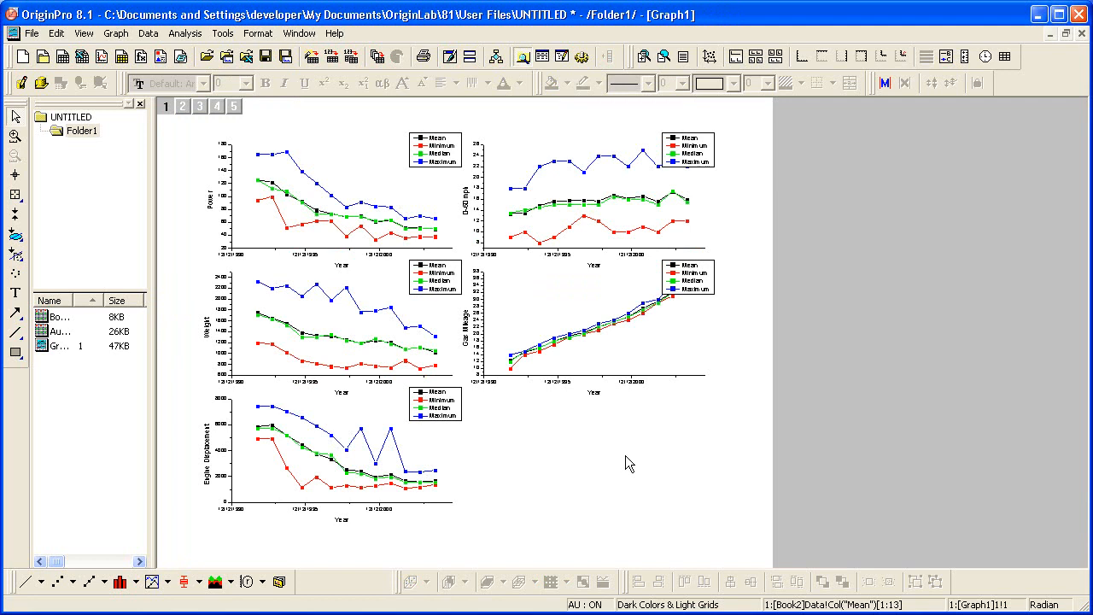
pyautogui.moveTo(615, 368)
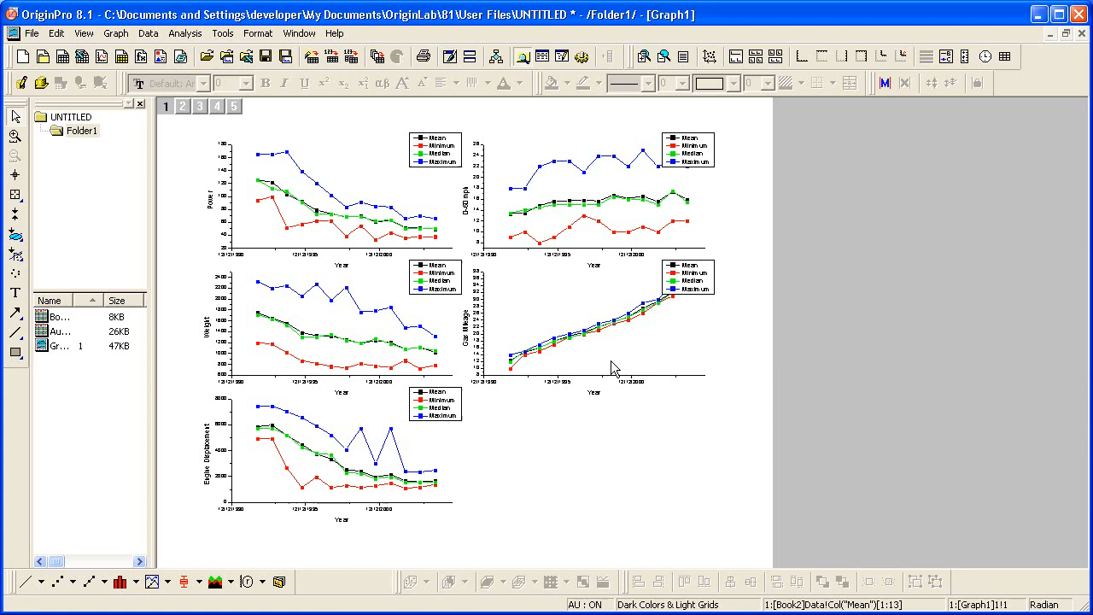
pyautogui.moveTo(598, 371)
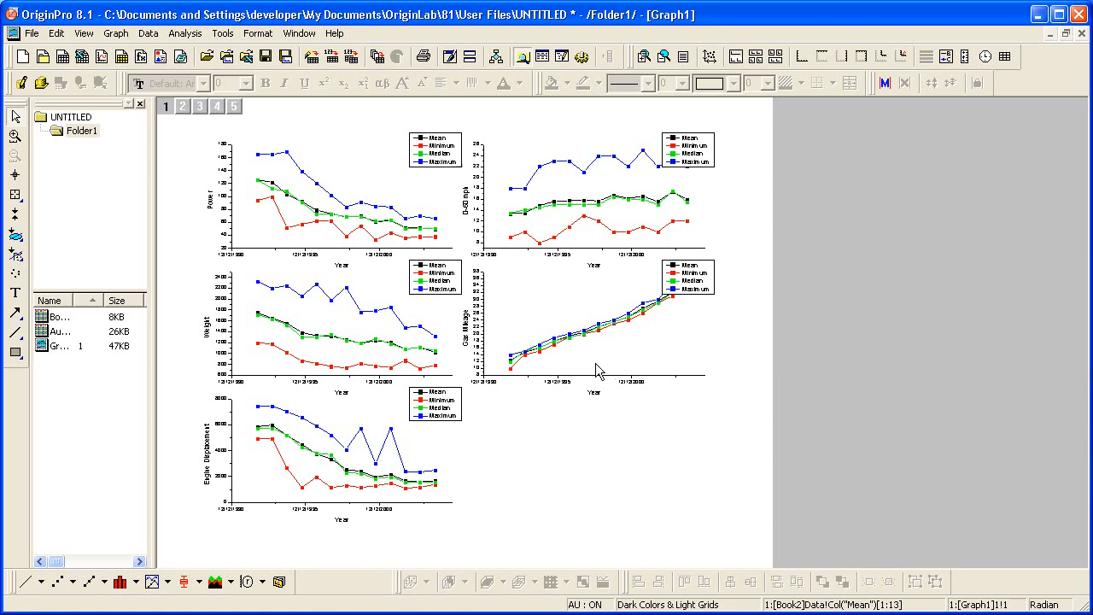
pyautogui.moveTo(203, 464)
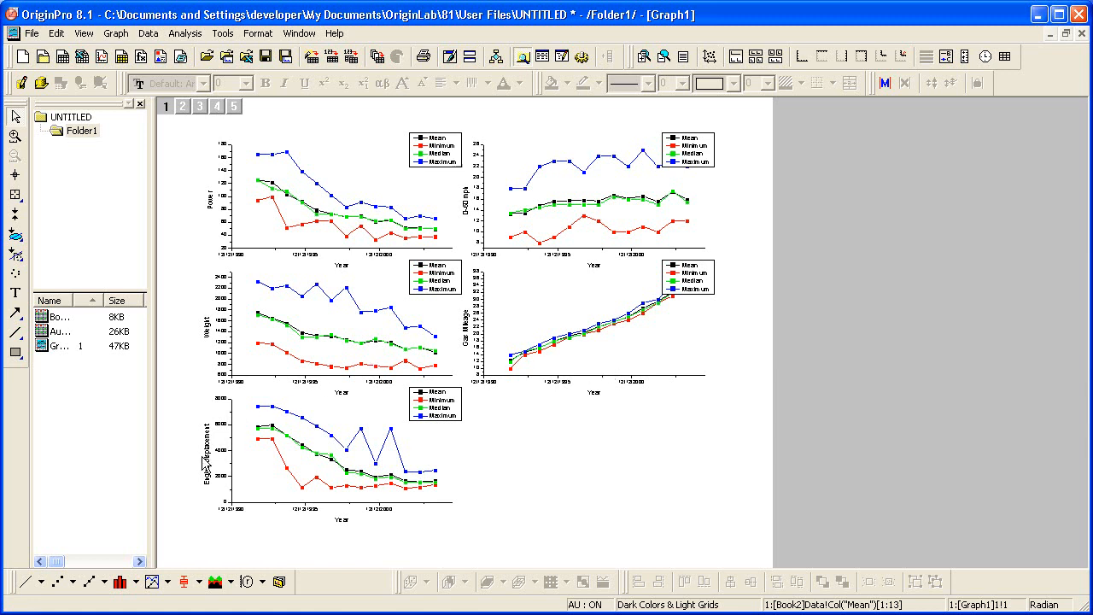
# Select the Engine Displacement Y-axis title in the fifth panel.
pyautogui.click(205, 452)
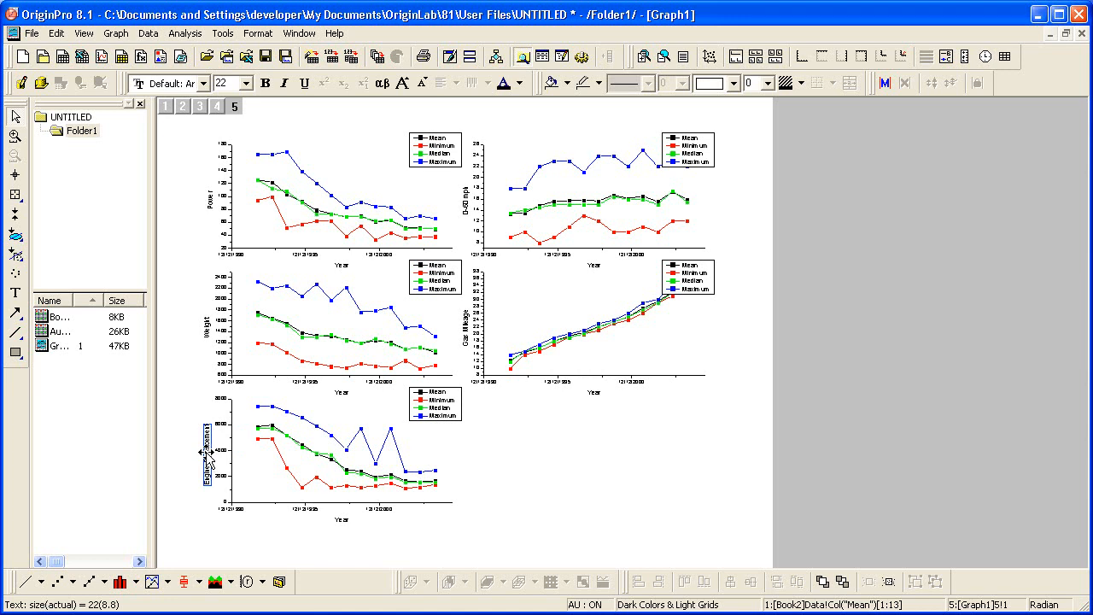